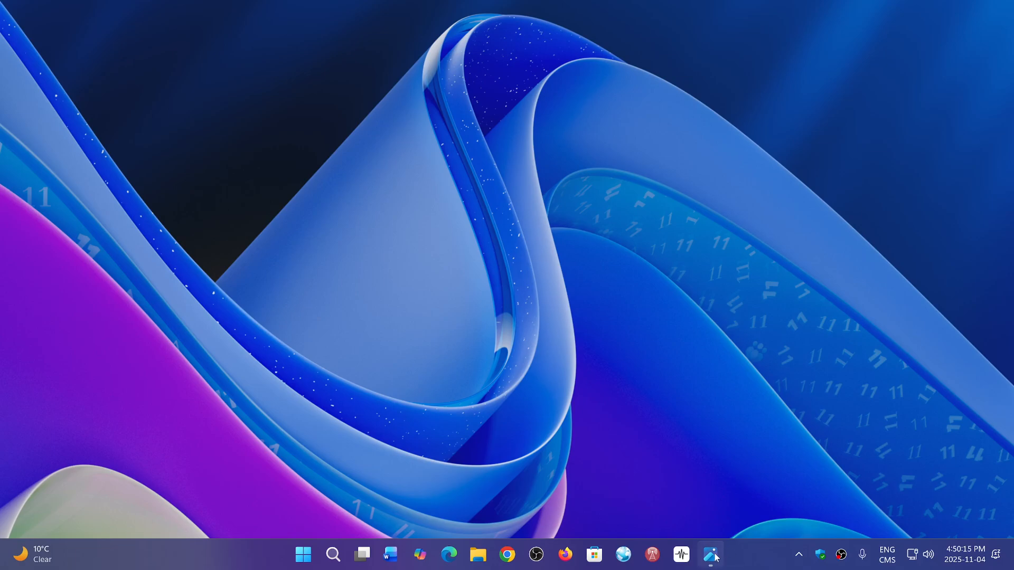
Bring the Photos window showing the shortwave antenna mast photo to the front from the taskbar
click(710, 554)
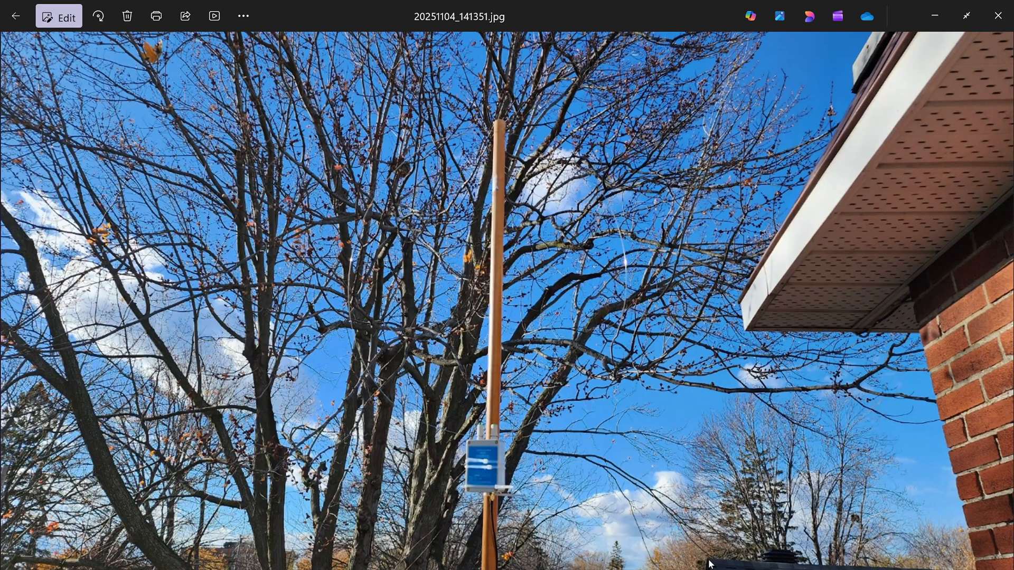